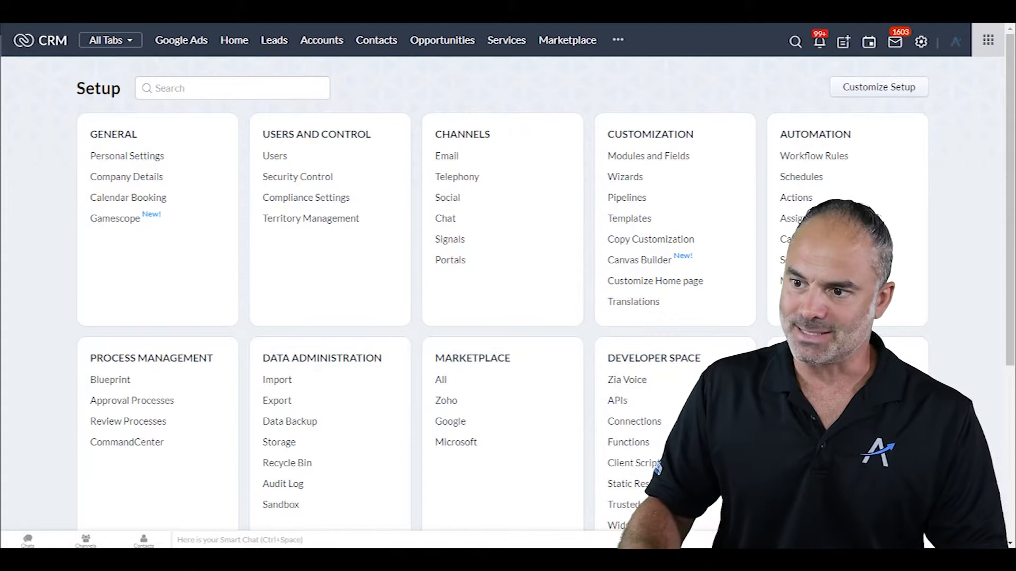
pyautogui.moveTo(586, 69)
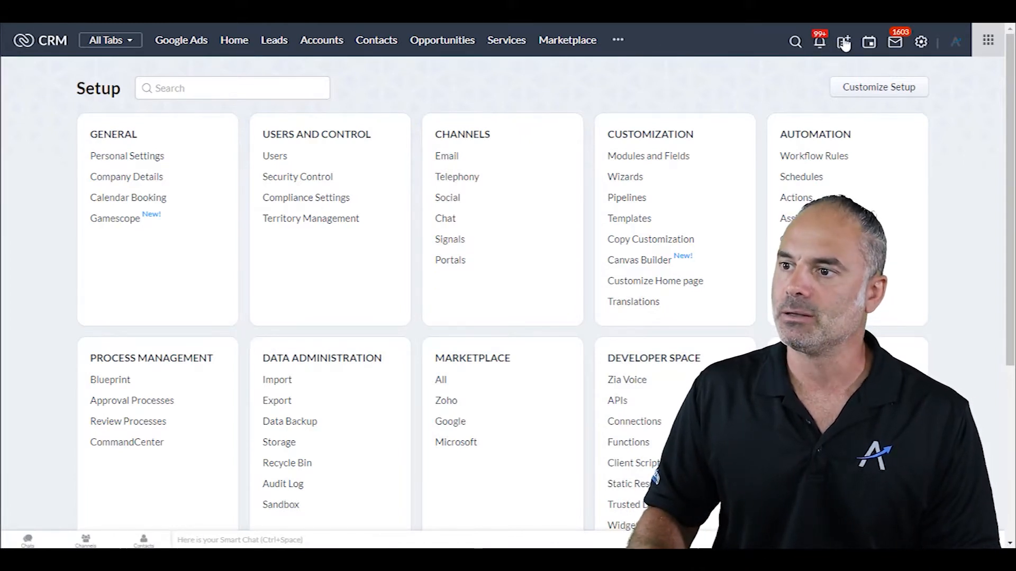
# - Start a blank Opportunity record from the quick-create menu
pyautogui.click(844, 41)
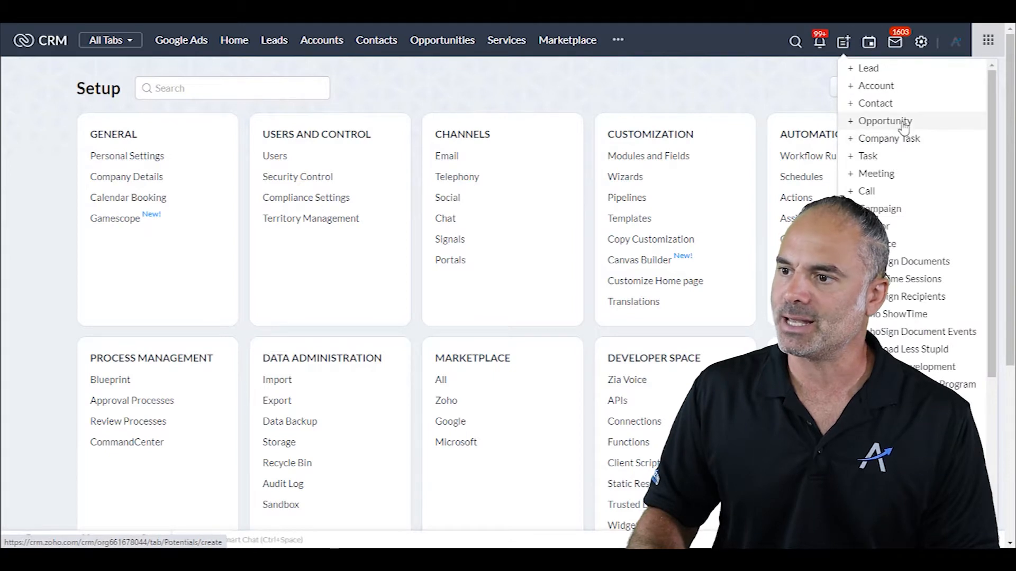
pyautogui.click(885, 120)
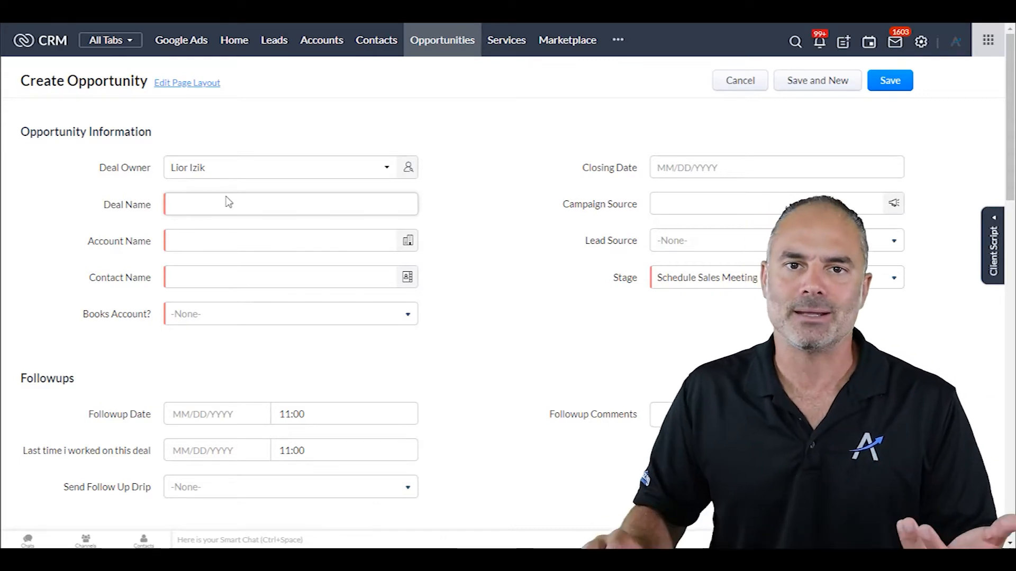
# - Set Account Name to Amazing Business Results, pick a contact, and review the form
pyautogui.click(285, 240)
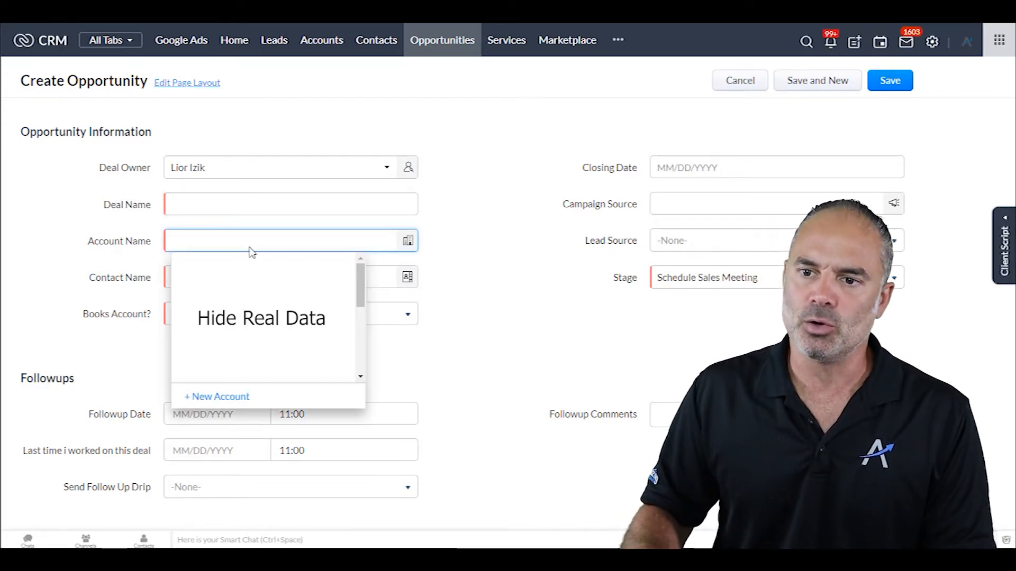
pyautogui.write('am')
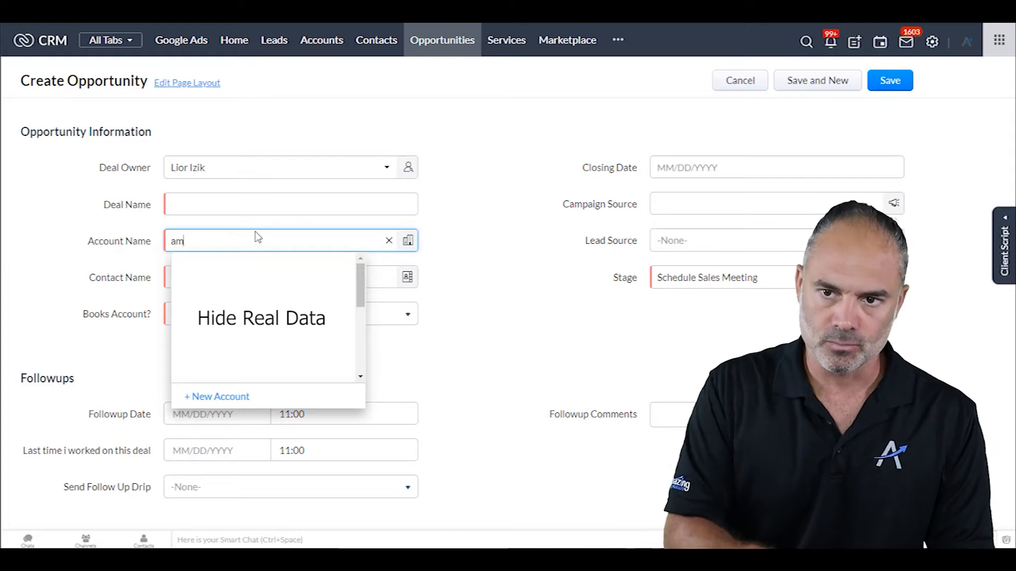
pyautogui.write('azing Business Results')
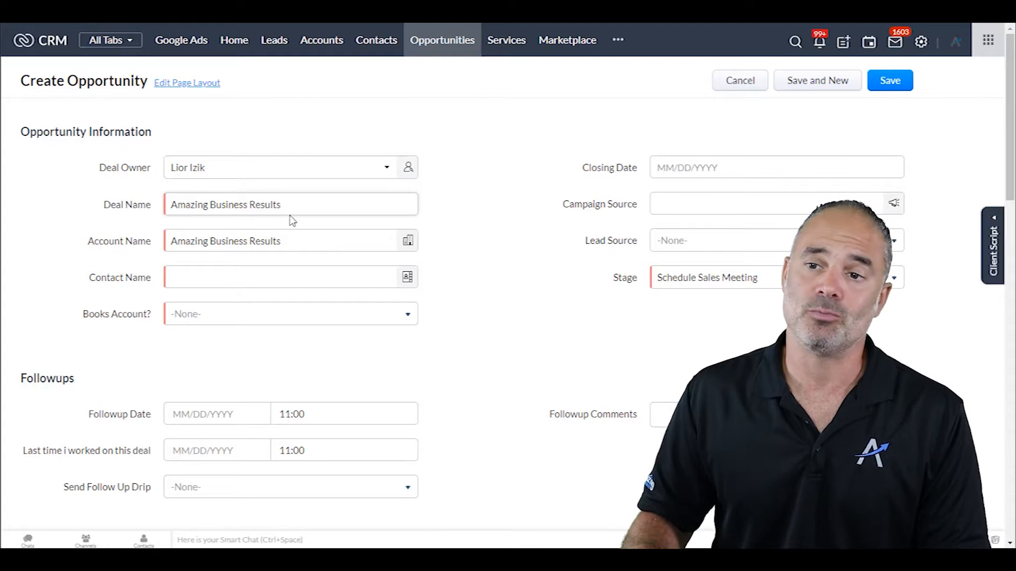
pyautogui.click(279, 278)
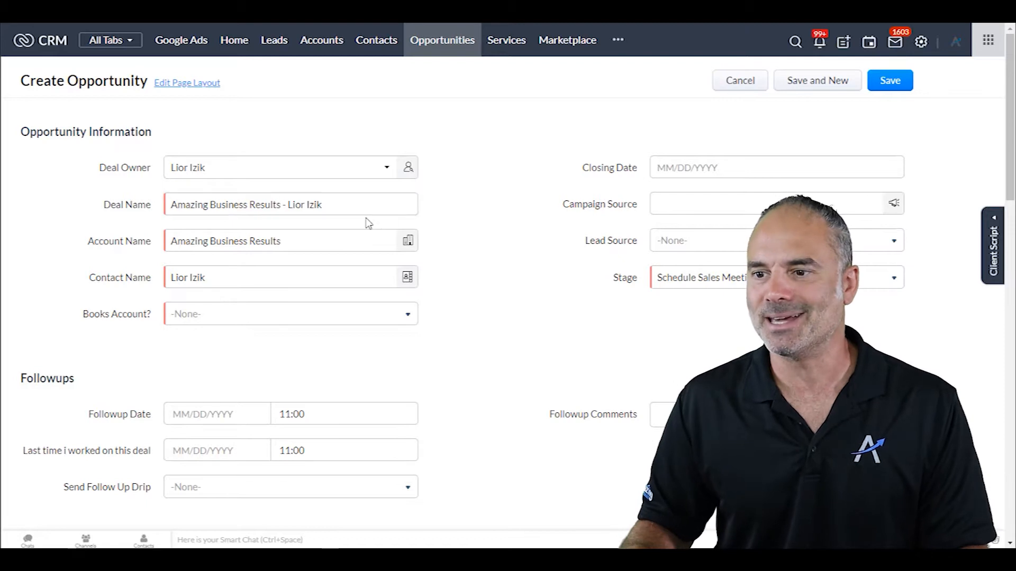
pyautogui.scroll(-3)
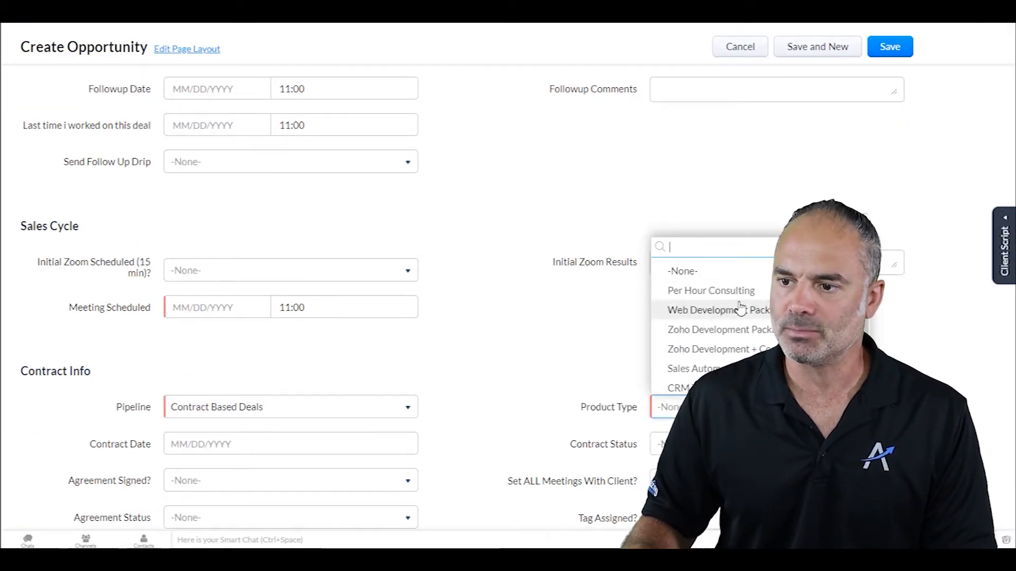
pyautogui.scroll(3)
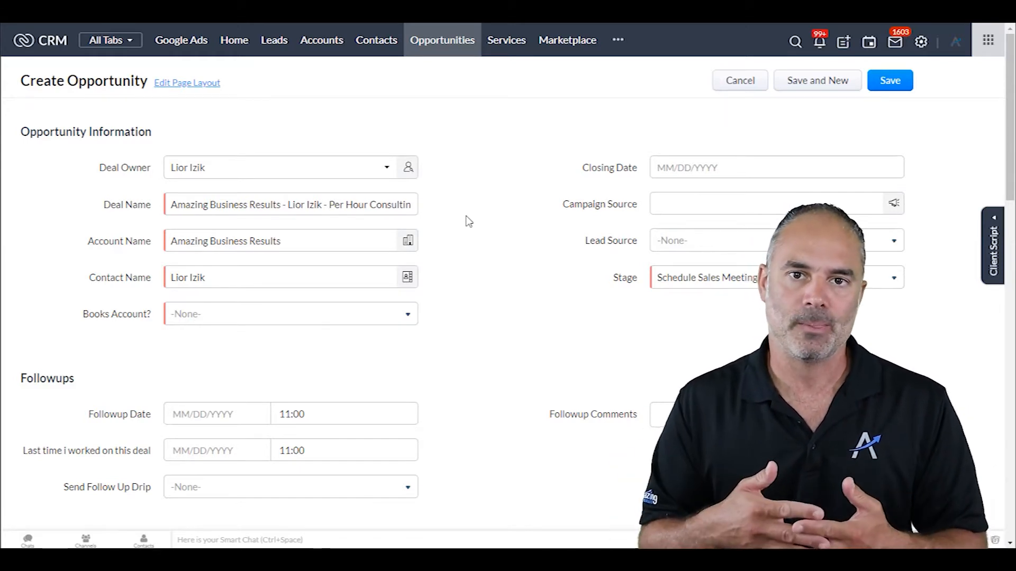
pyautogui.moveTo(525, 279)
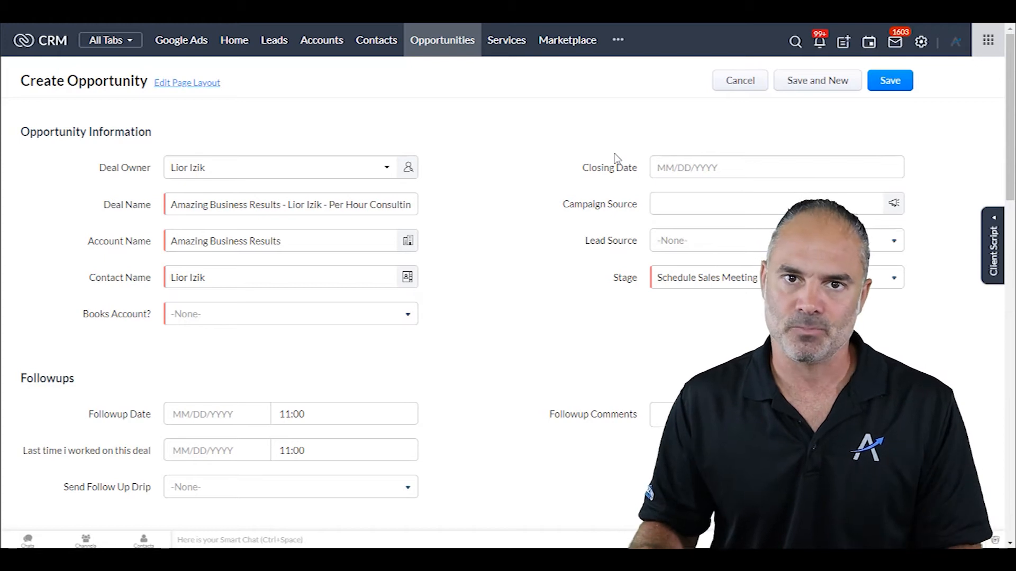
pyautogui.moveTo(613, 122)
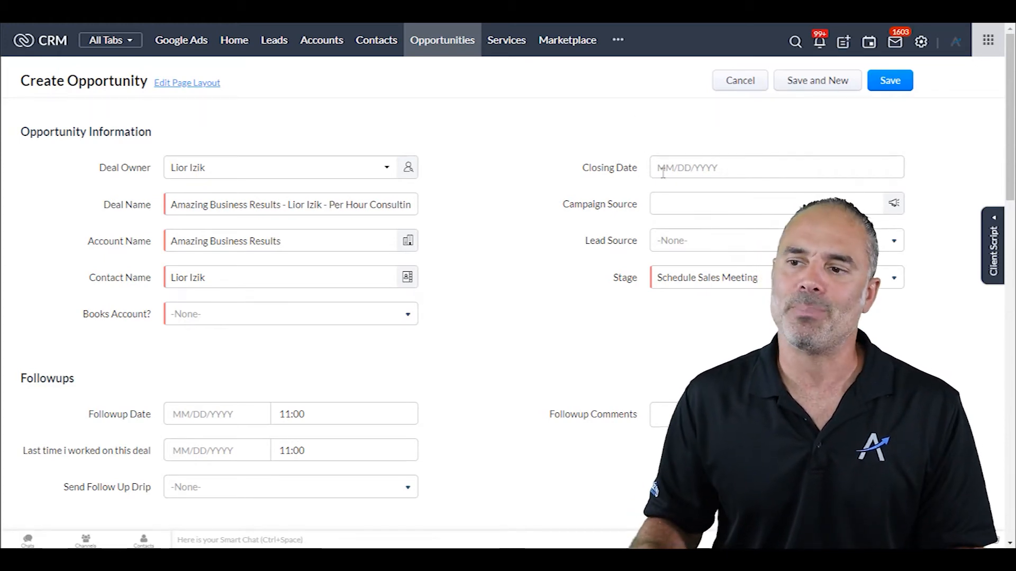
pyautogui.moveTo(679, 147)
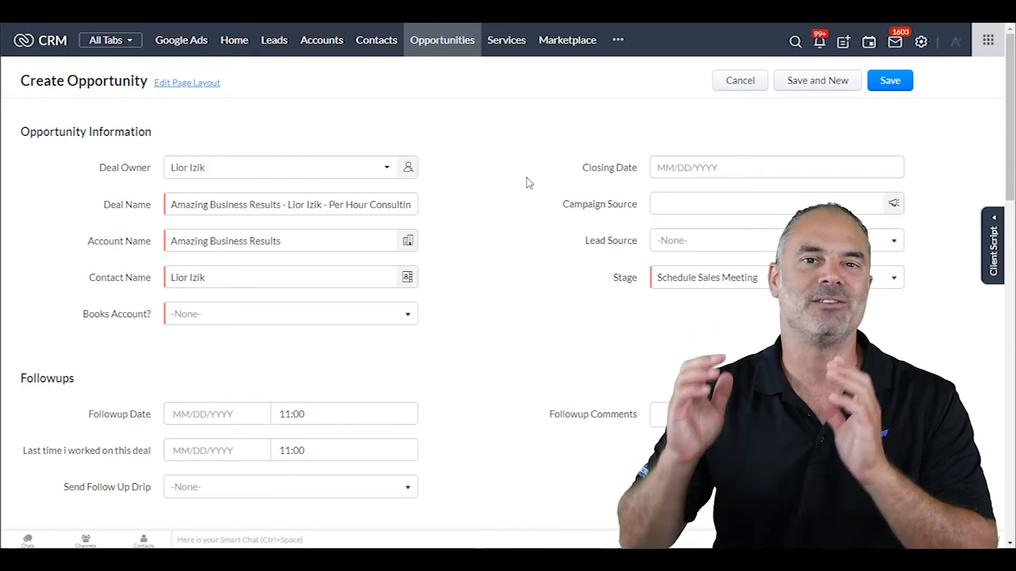
pyautogui.moveTo(563, 150)
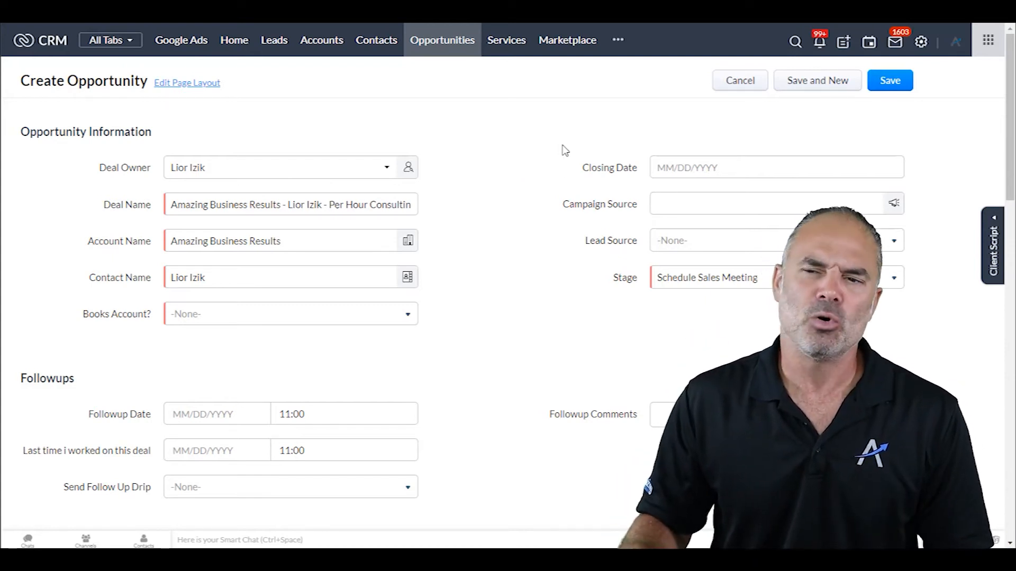
pyautogui.moveTo(572, 136)
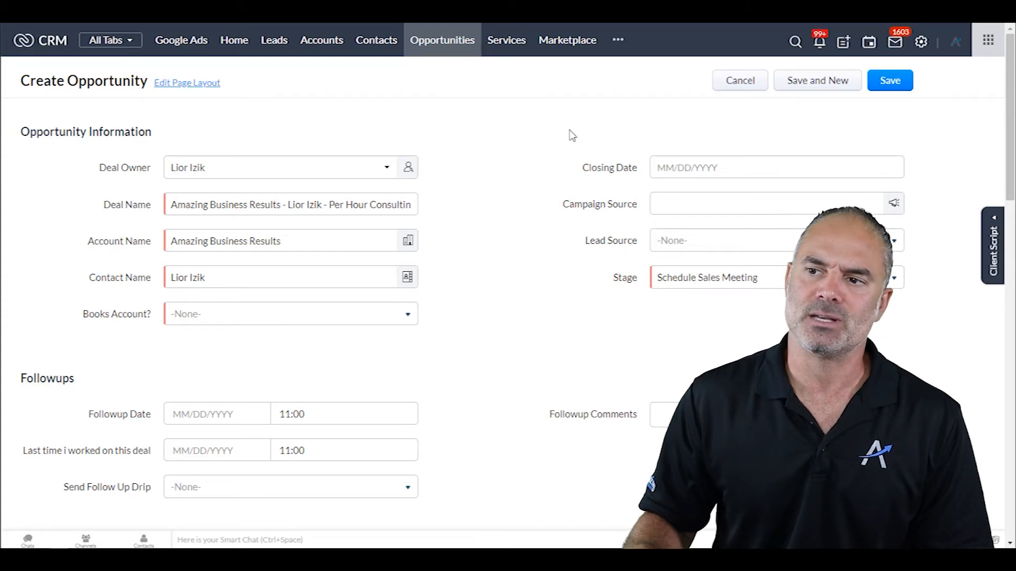
pyautogui.moveTo(512, 142)
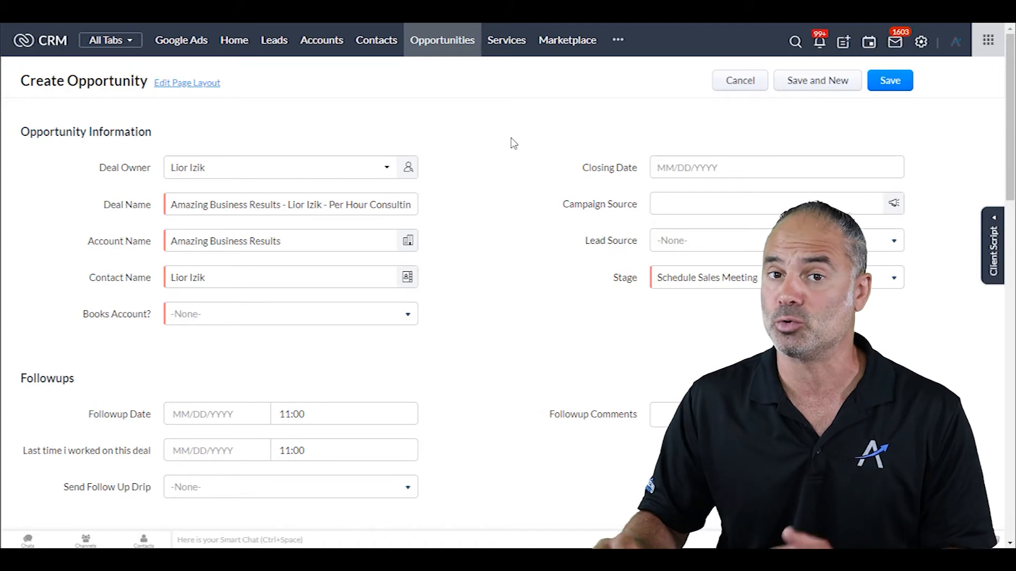
pyautogui.moveTo(921, 41)
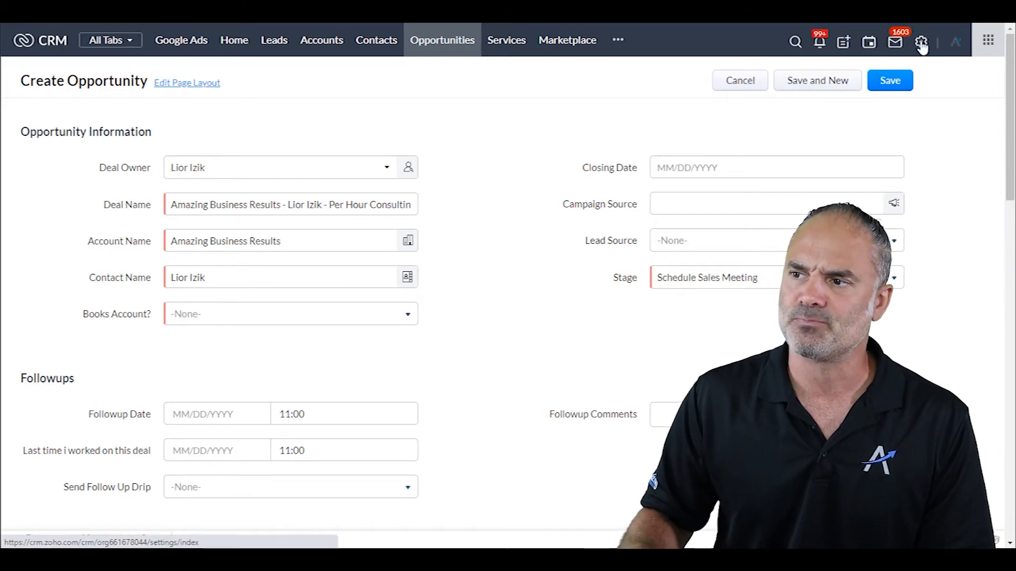
# - Open the 'ABR Update Deal By Account' client script for editing from Setup
pyautogui.click(920, 40)
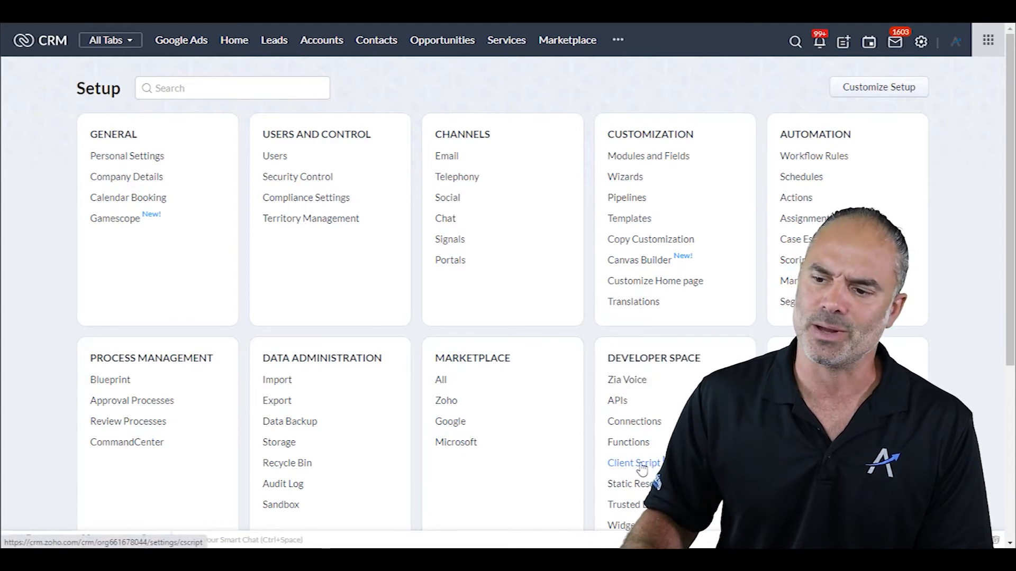
pyautogui.click(634, 463)
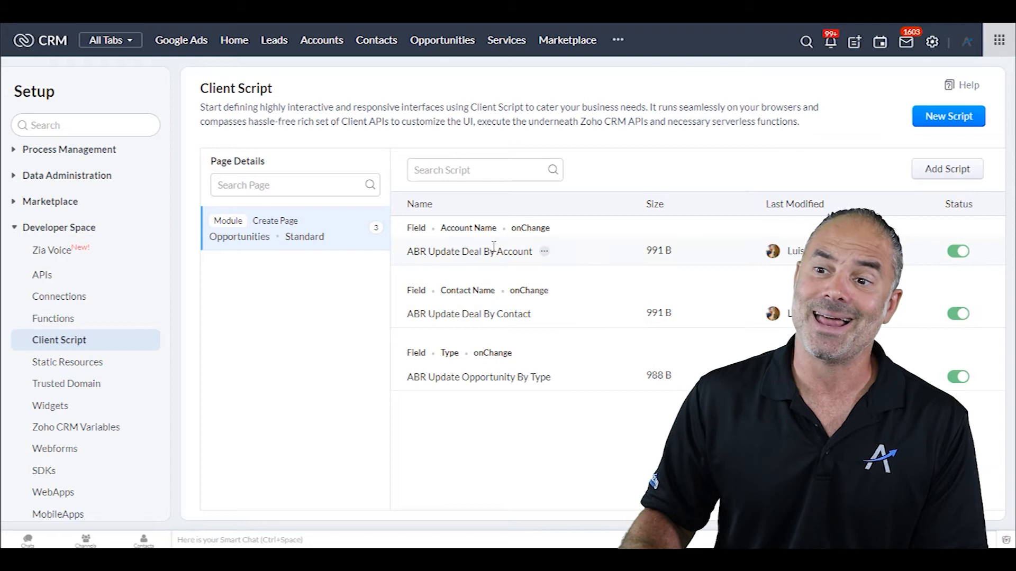
pyautogui.click(543, 251)
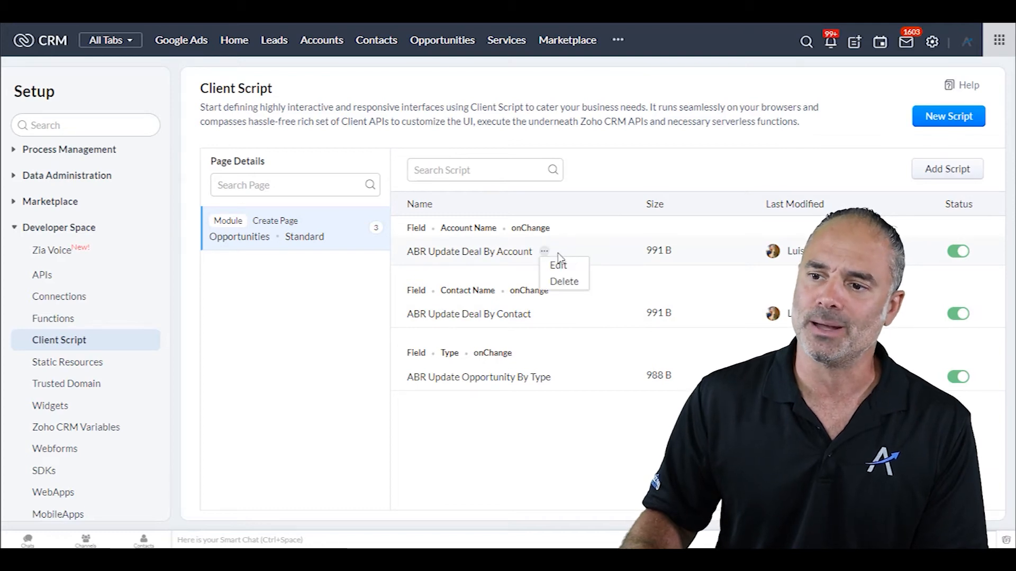
pyautogui.click(558, 265)
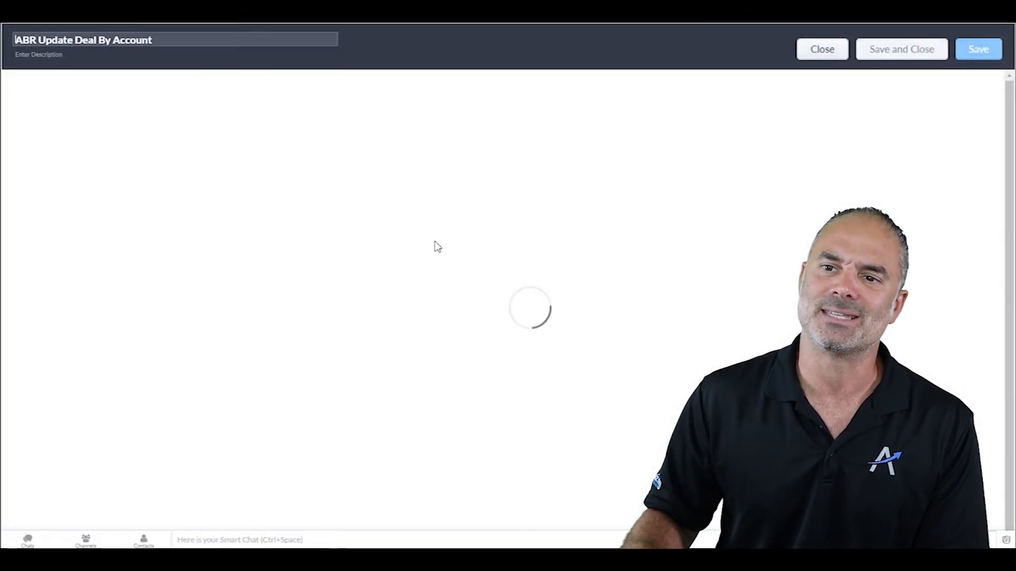